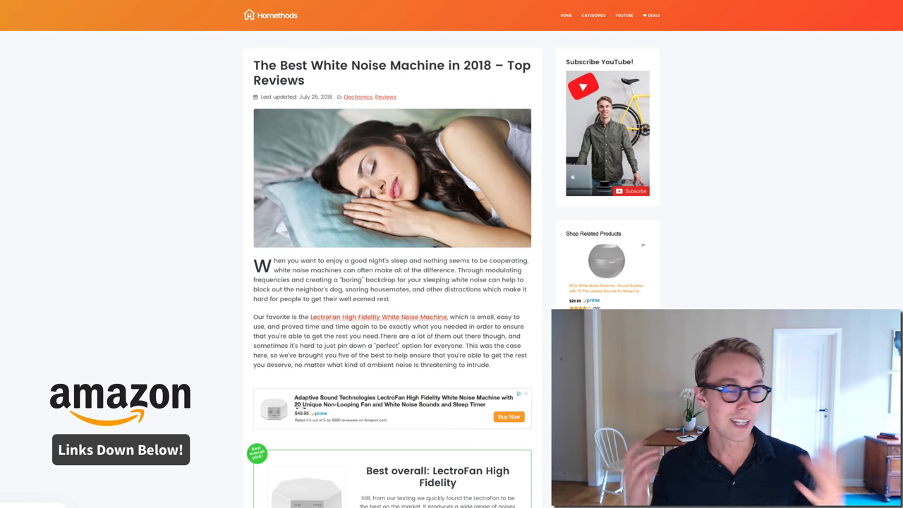
# - Scroll the review intro toward the LectroFan High Fidelity link
pyautogui.scroll(-3)
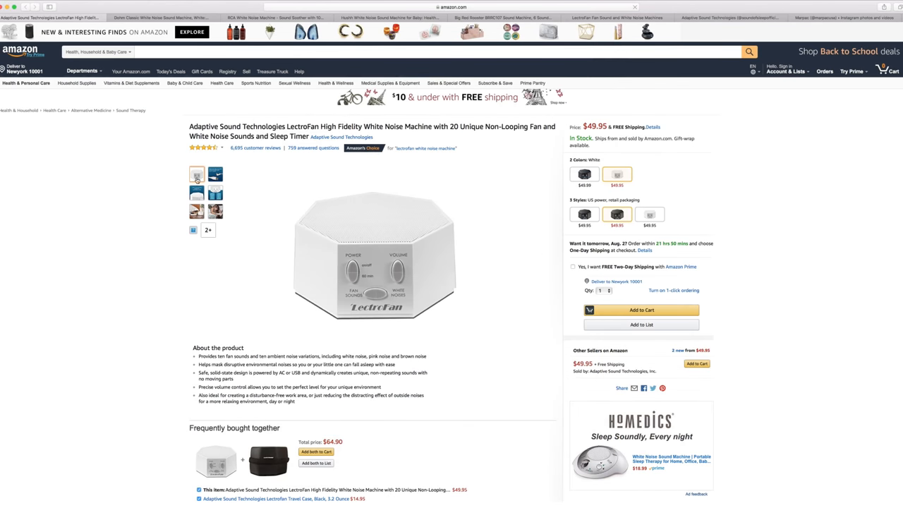
# - Follow the Adaptive Sound Technologies brand link to the Sound of Sleep site
pyautogui.click(196, 193)
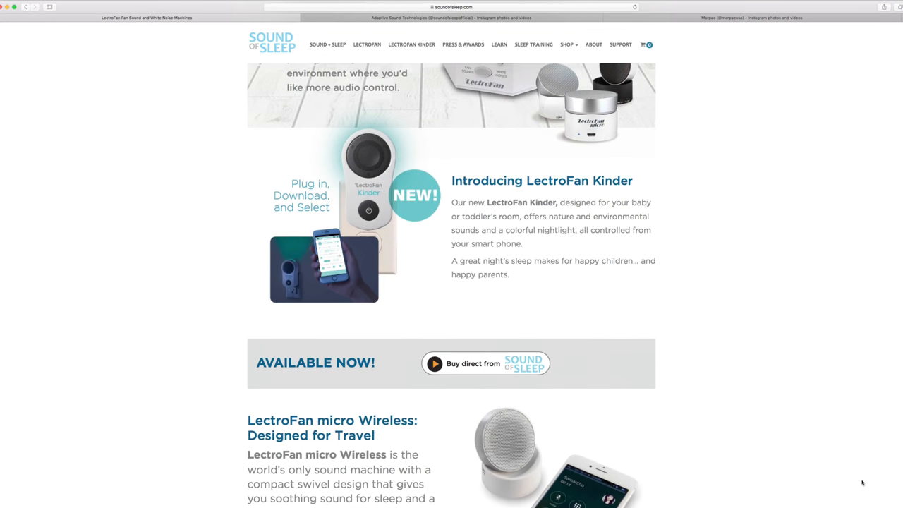
# - Scroll the Sound of Sleep homepage past the LectroFan products and comparison table
pyautogui.scroll(-3)
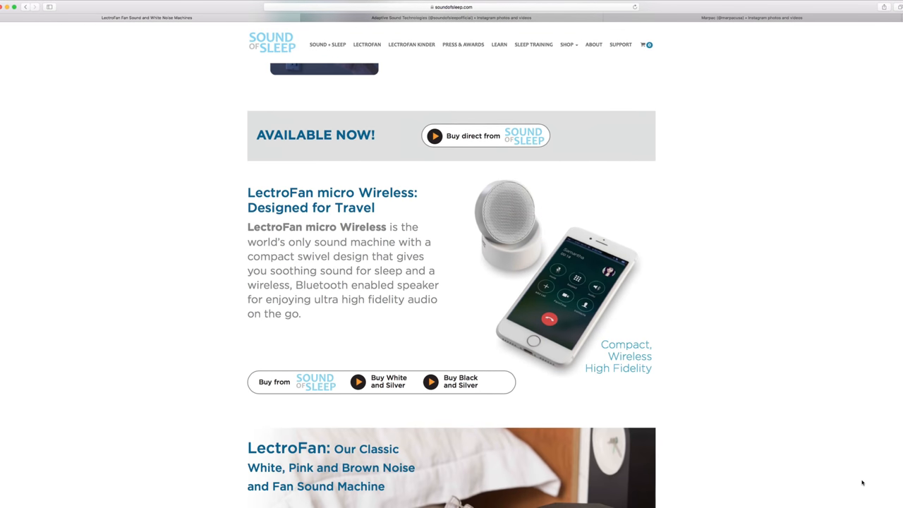
pyautogui.scroll(-3)
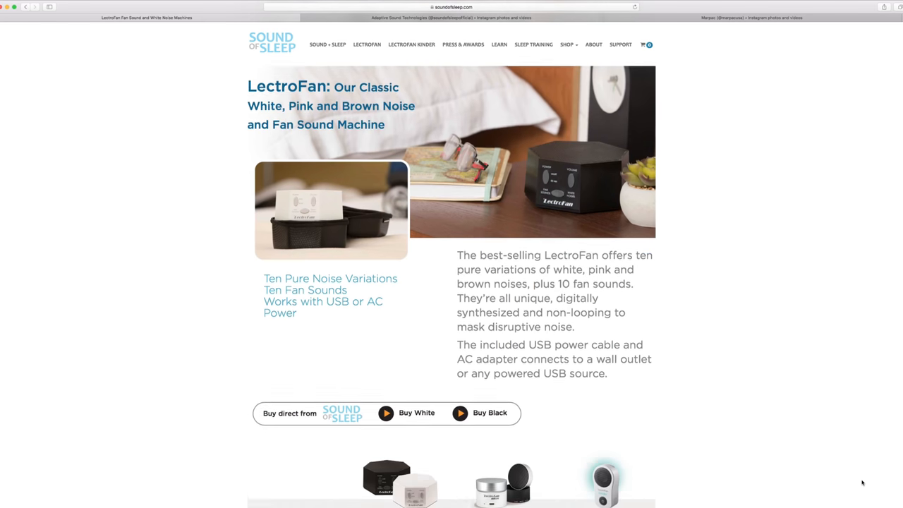
pyautogui.scroll(-3)
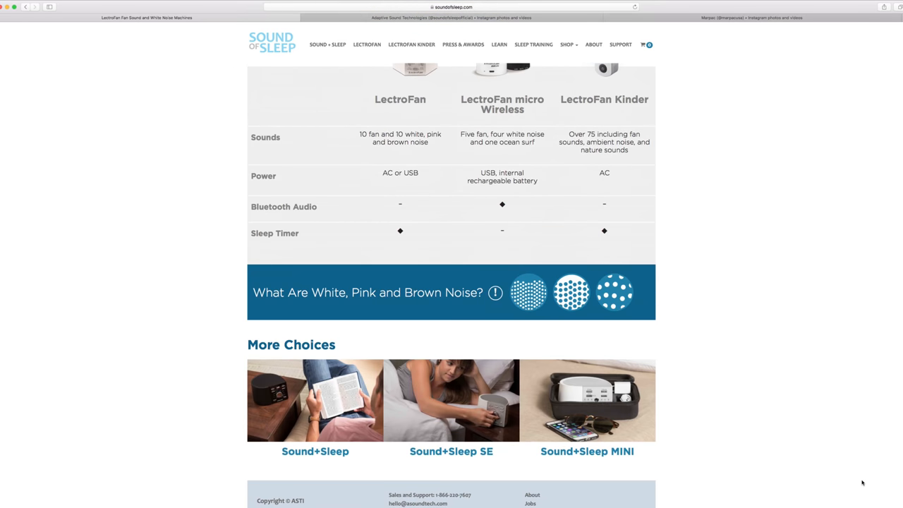
pyautogui.scroll(-3)
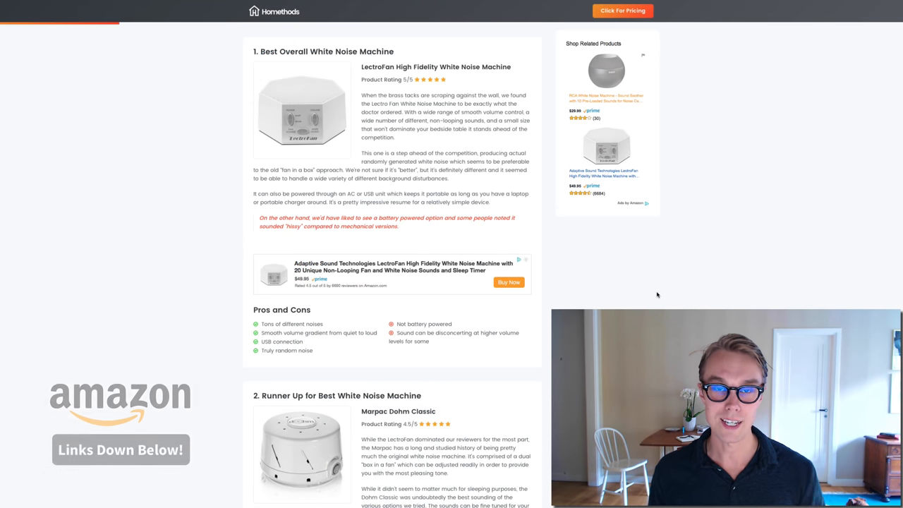
# - Scroll the review down to the runner-up Marpac Dohm Classic section
pyautogui.scroll(-3)
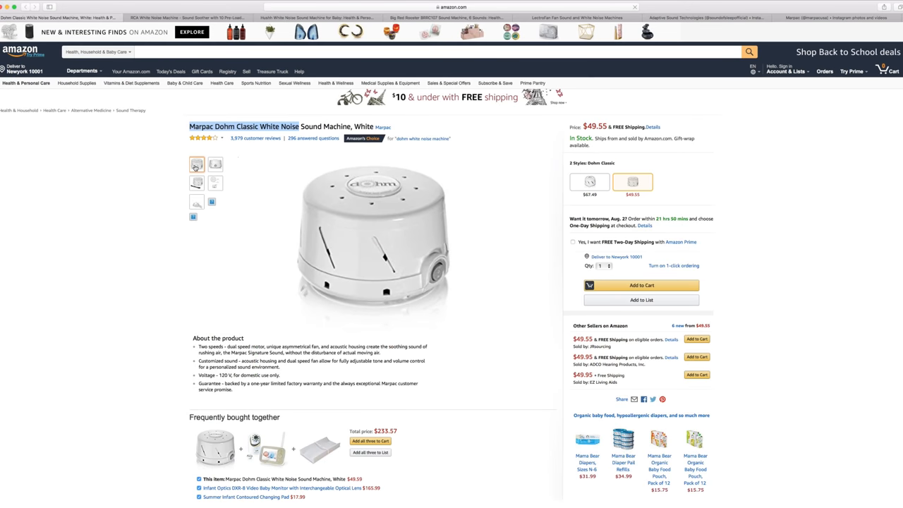
# - Browse the Dohm Classic's photos and dimensions diagram, then Marpac's Instagram posts
pyautogui.click(214, 163)
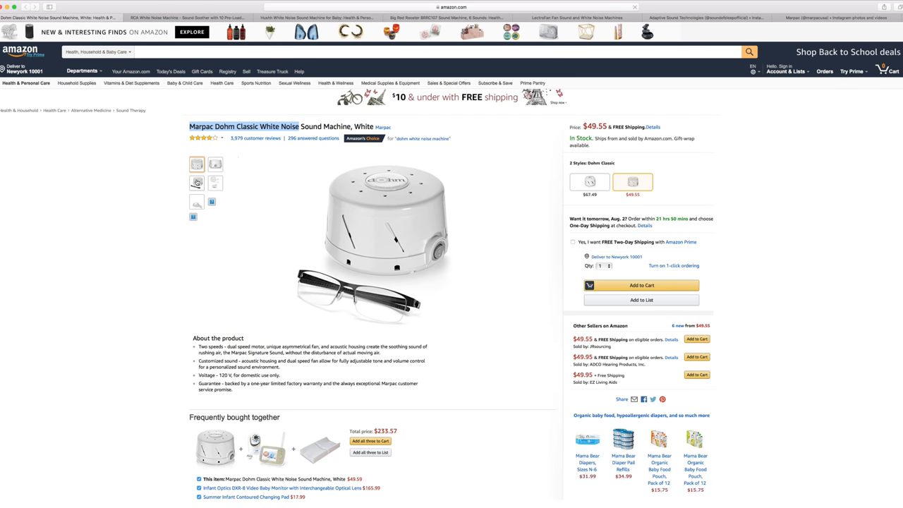
pyautogui.click(214, 183)
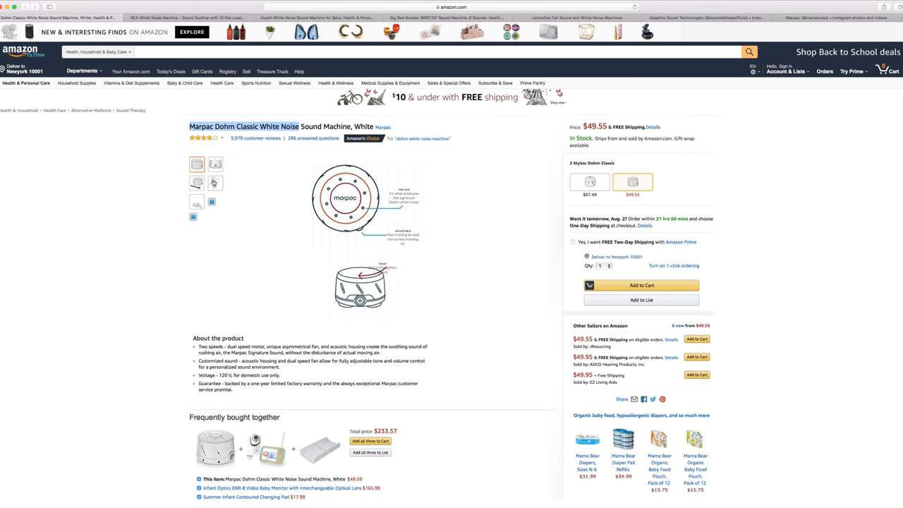
pyautogui.click(214, 164)
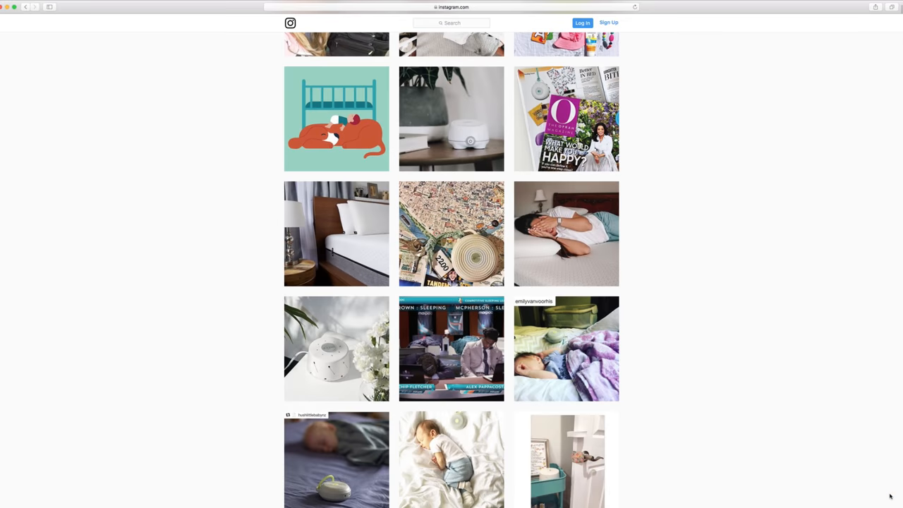
pyautogui.scroll(-3)
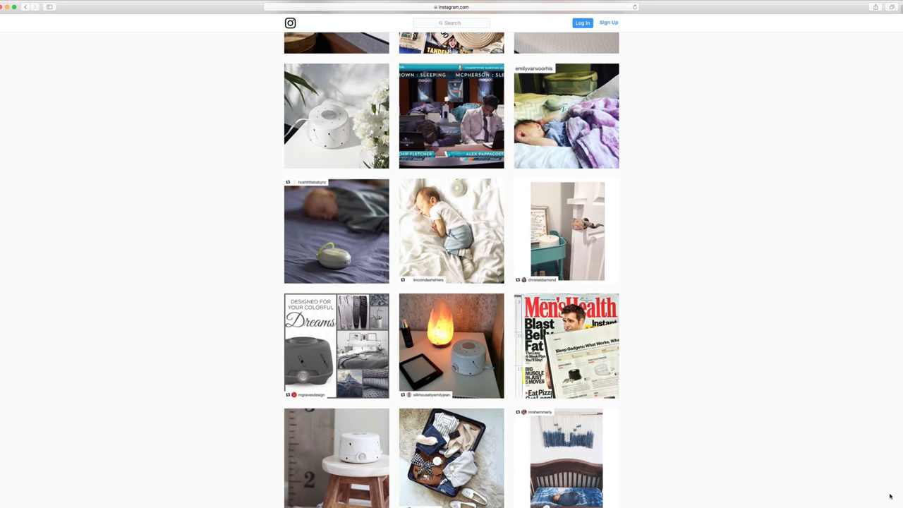
pyautogui.scroll(-3)
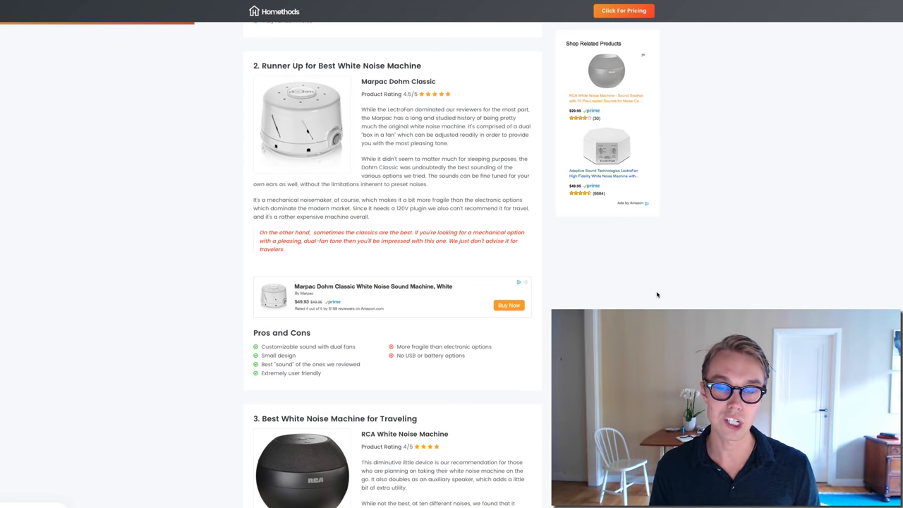
# - Scroll the review down to section 3, the RCA travel pick
pyautogui.scroll(-3)
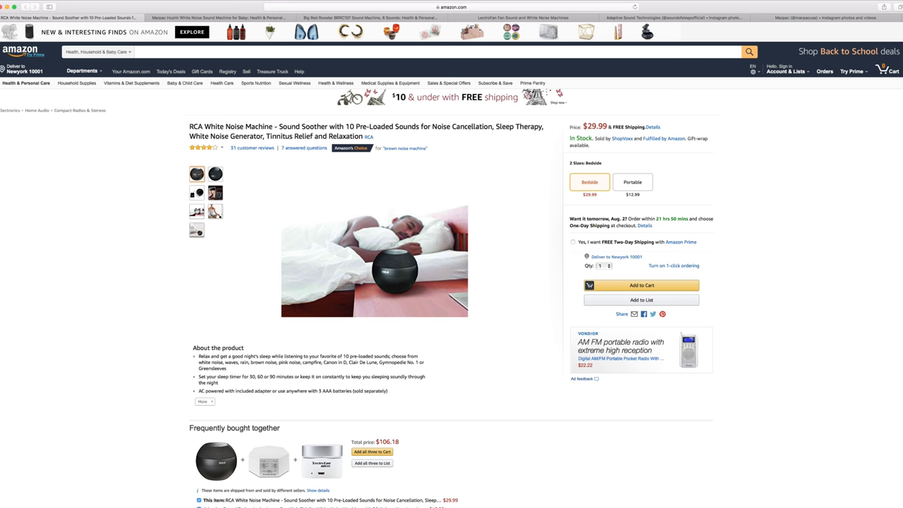
# - Look over the RCA listing and return to the review's travel pick section
pyautogui.click(196, 229)
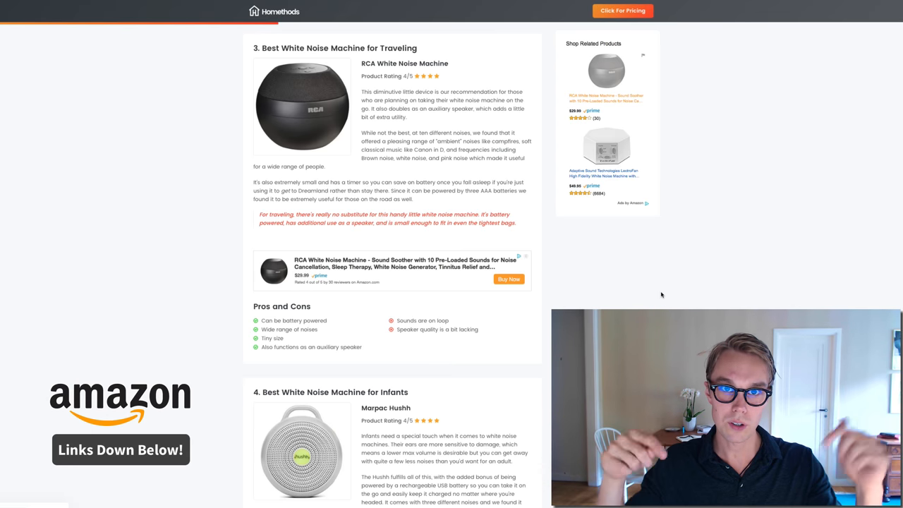
# - Reach section 4 and open the Marpac Hushh listing on Amazon
pyautogui.scroll(-3)
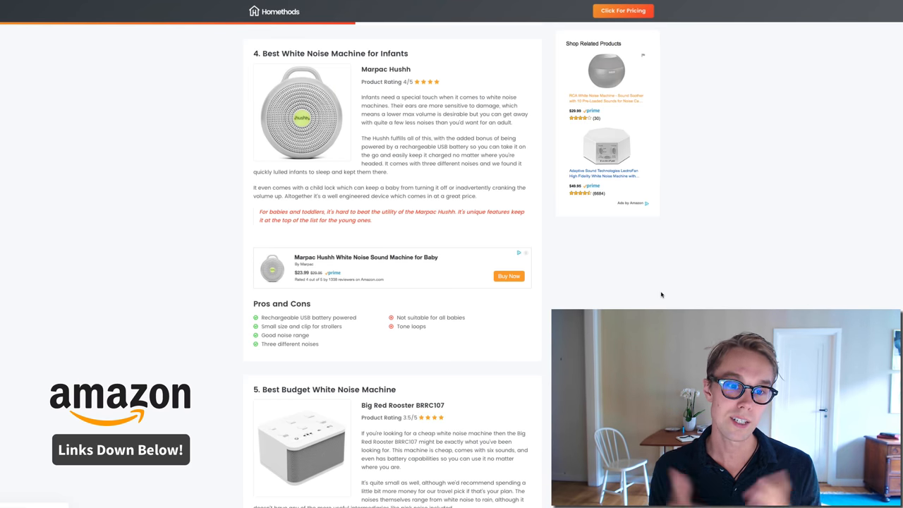
pyautogui.click(508, 276)
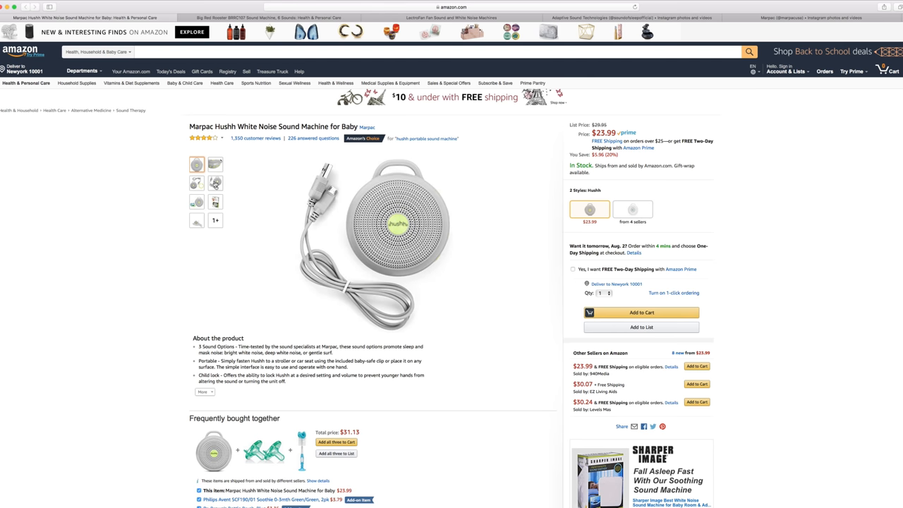
# - Return from the Hushh to pick #5 and open the Big Red Rooster BRRC107 Amazon listing
pyautogui.click(214, 184)
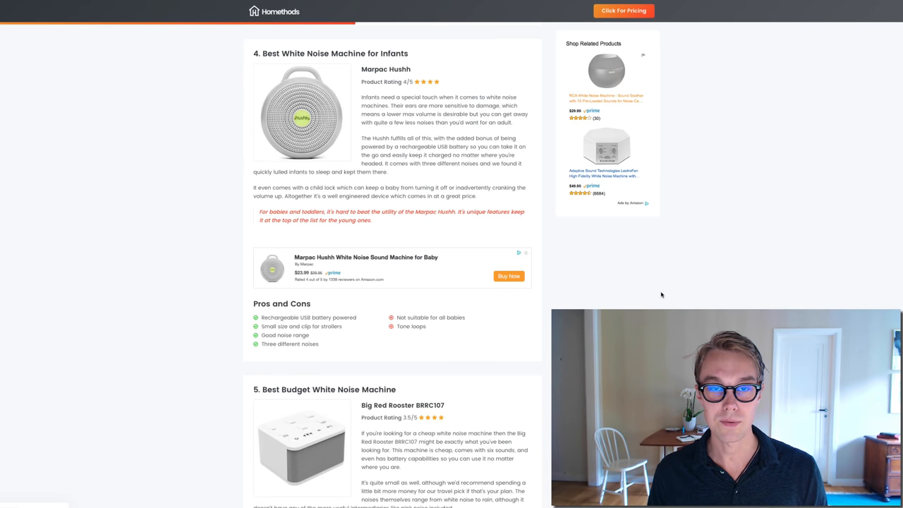
pyautogui.scroll(-3)
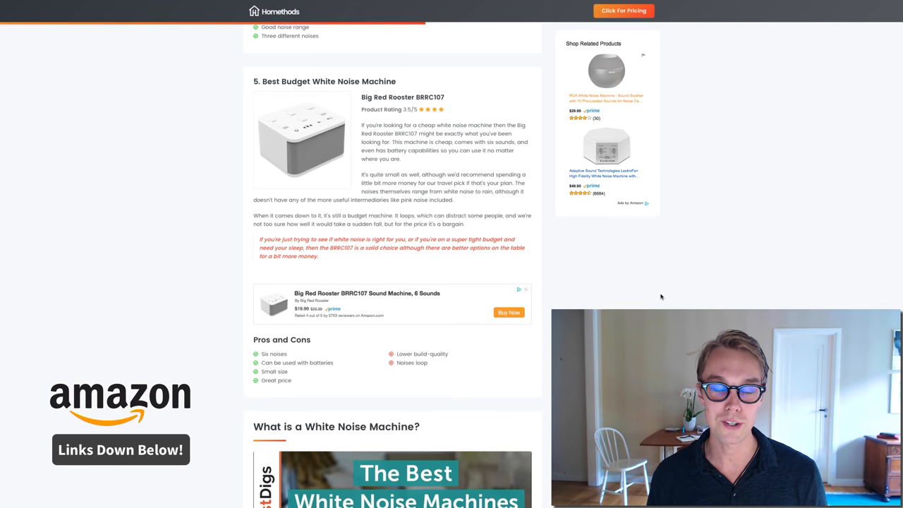
pyautogui.click(508, 313)
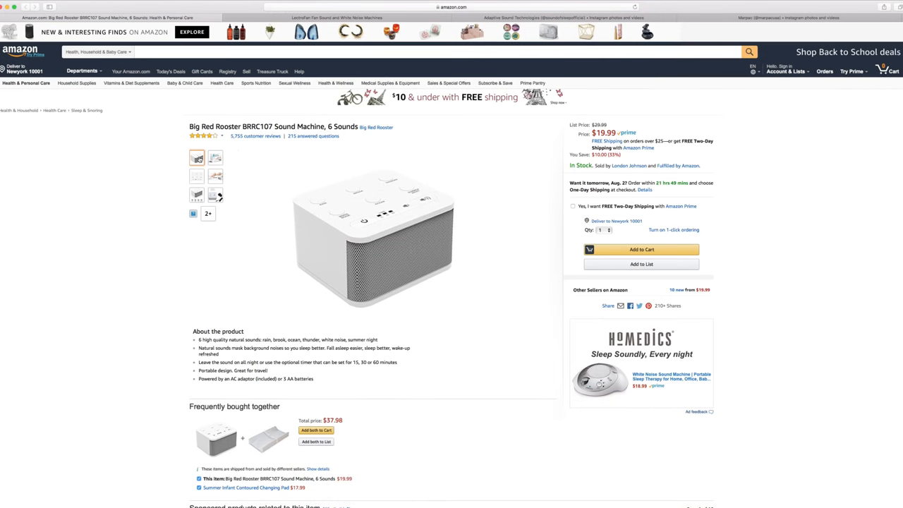
# - View the Big Red Rooster photos: packaging, bedside shot, sound buttons close-up, dimensions
pyautogui.click(214, 158)
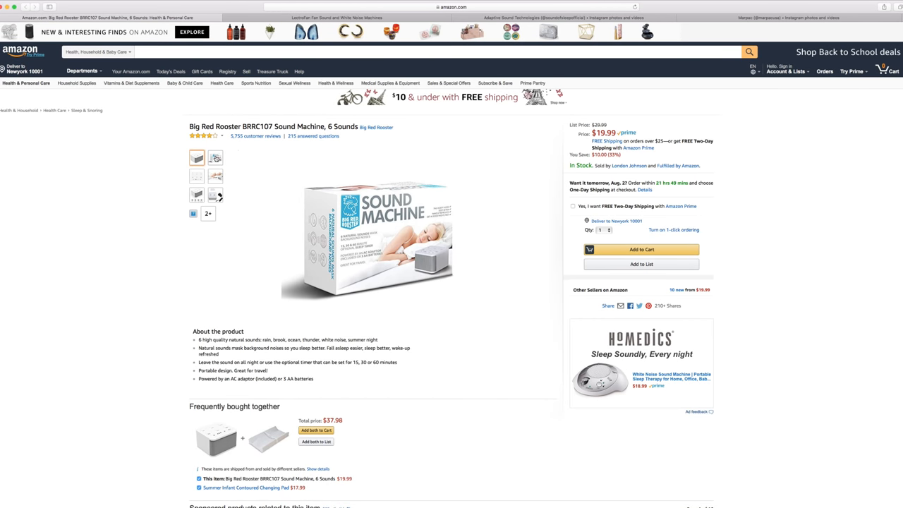
pyautogui.click(215, 177)
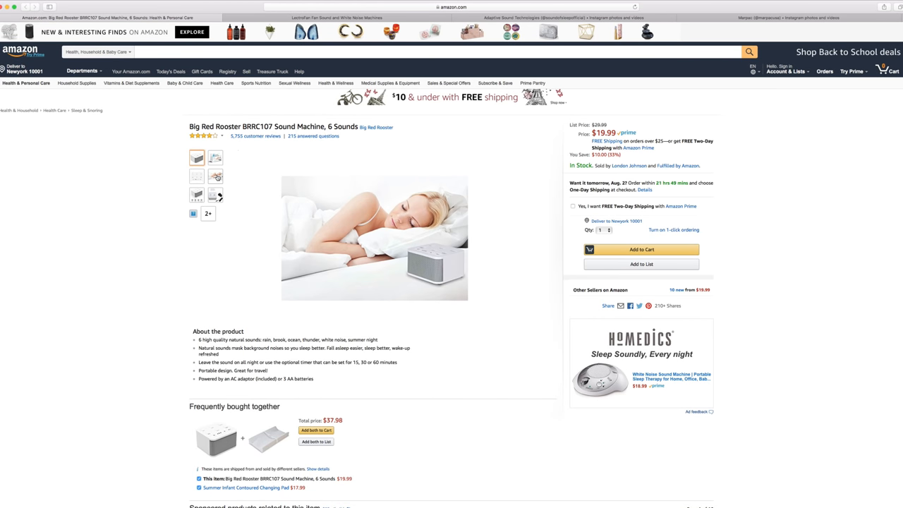
pyautogui.click(215, 177)
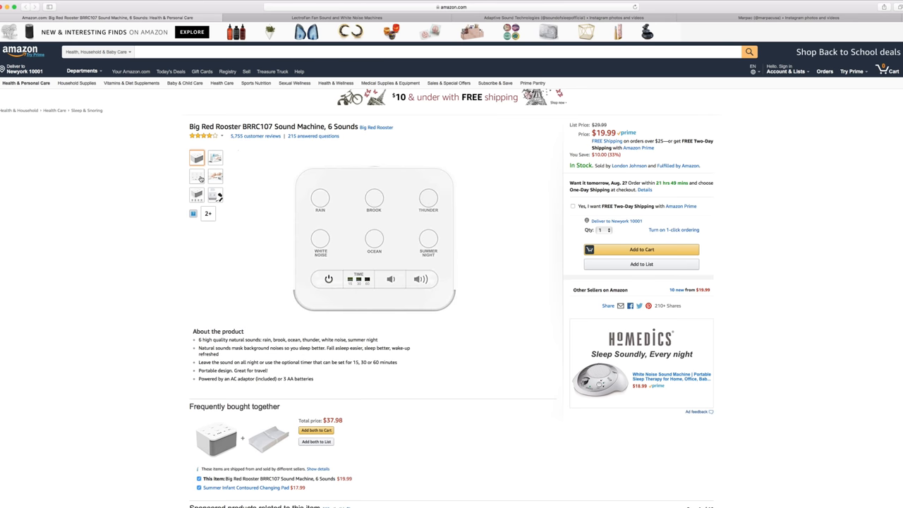
pyautogui.click(215, 176)
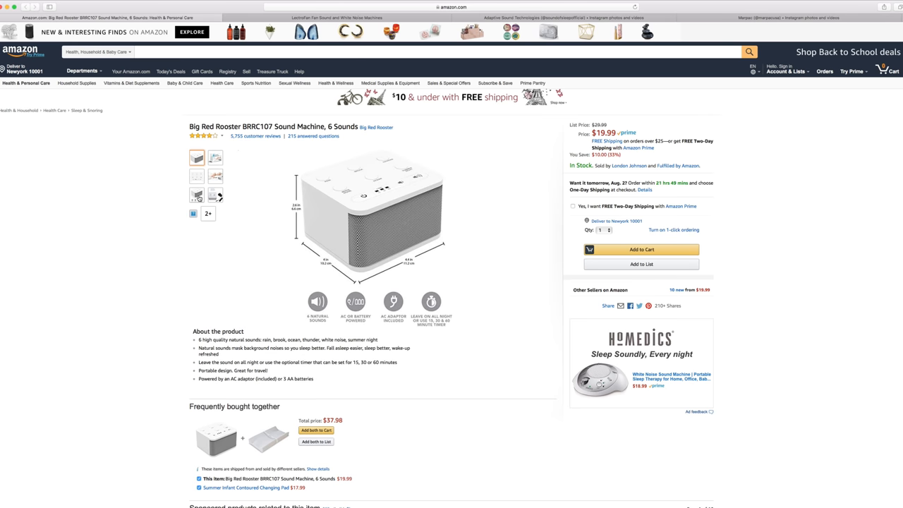
pyautogui.click(214, 176)
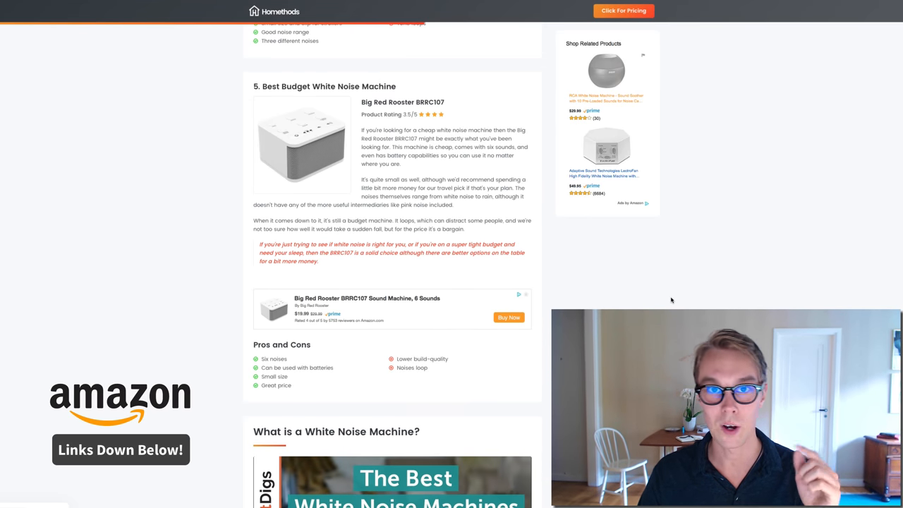
# - Scroll the Homethods buying guide down to the Conclusion before the Sound of Sleep Instagram feed appears
pyautogui.scroll(-3)
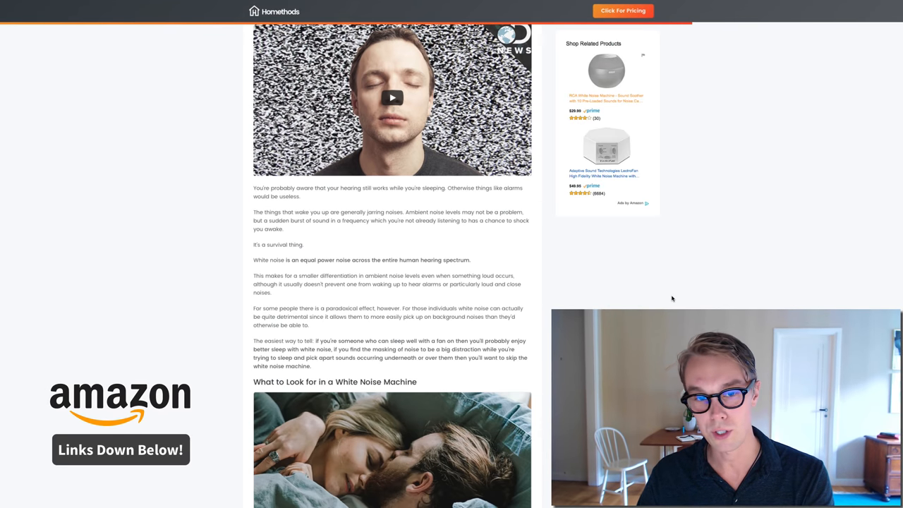
pyautogui.scroll(-3)
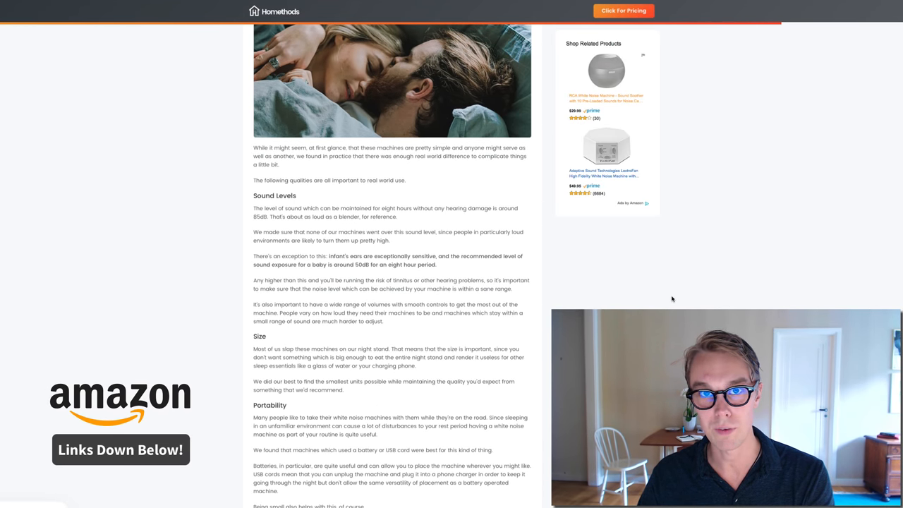
pyautogui.scroll(-3)
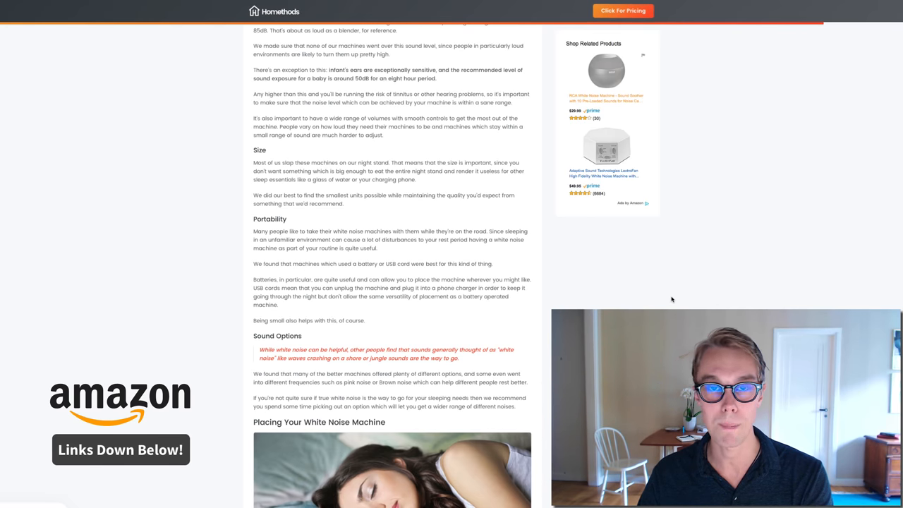
pyautogui.scroll(-3)
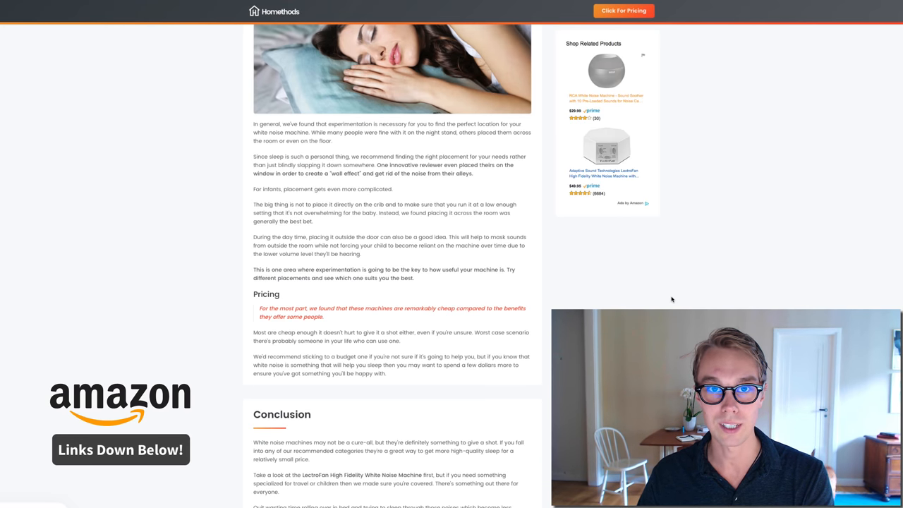
pyautogui.scroll(3)
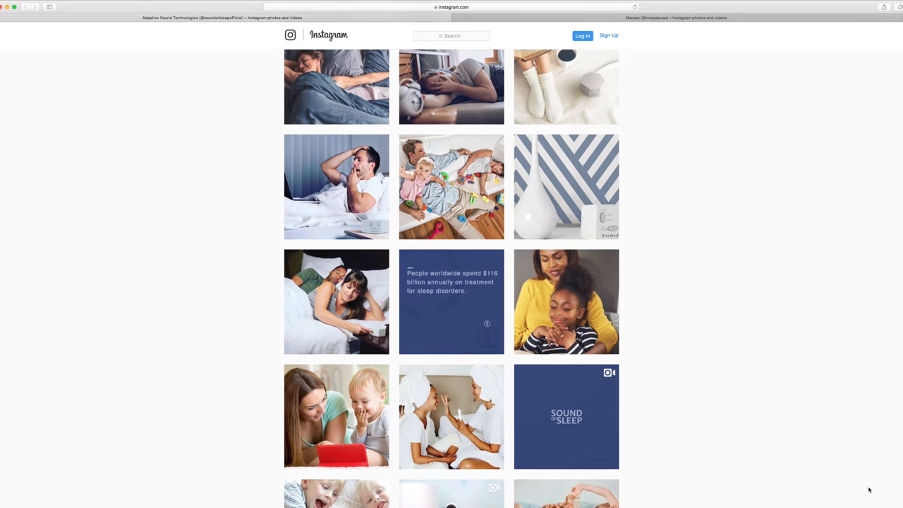
pyautogui.scroll(-3)
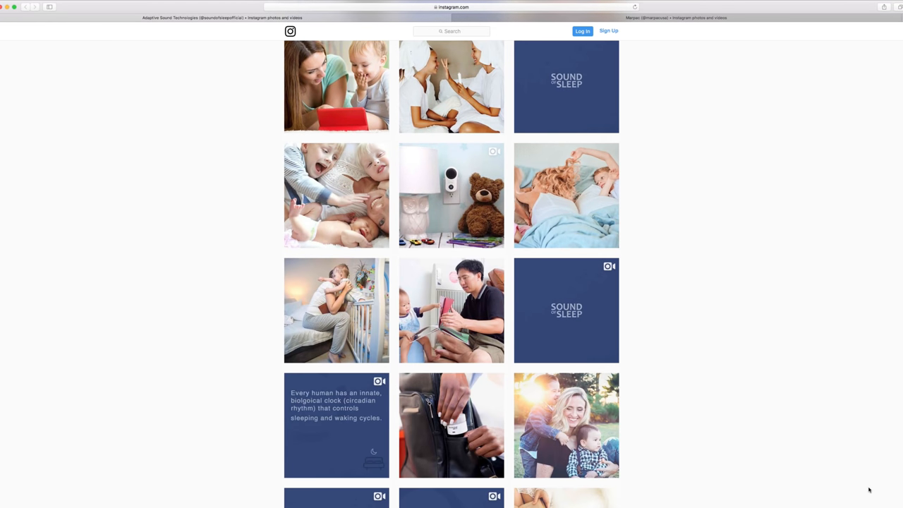
pyautogui.scroll(-3)
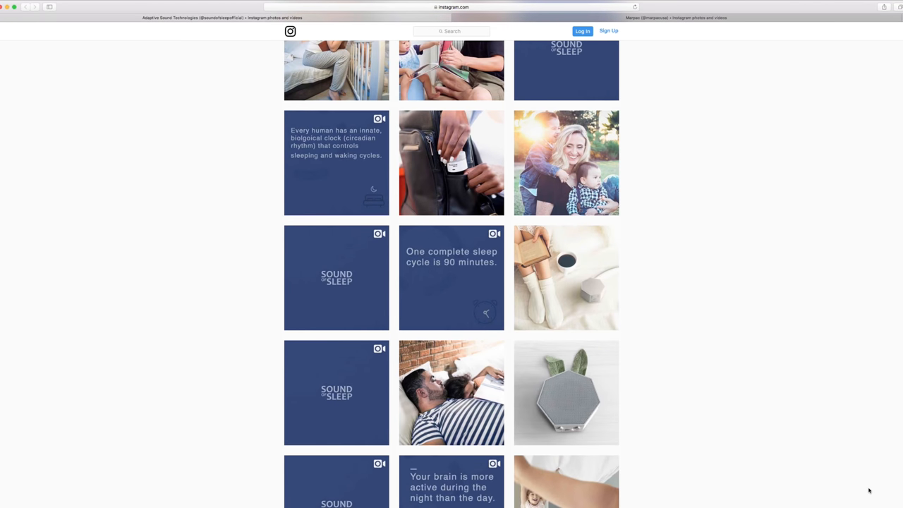
pyautogui.scroll(-3)
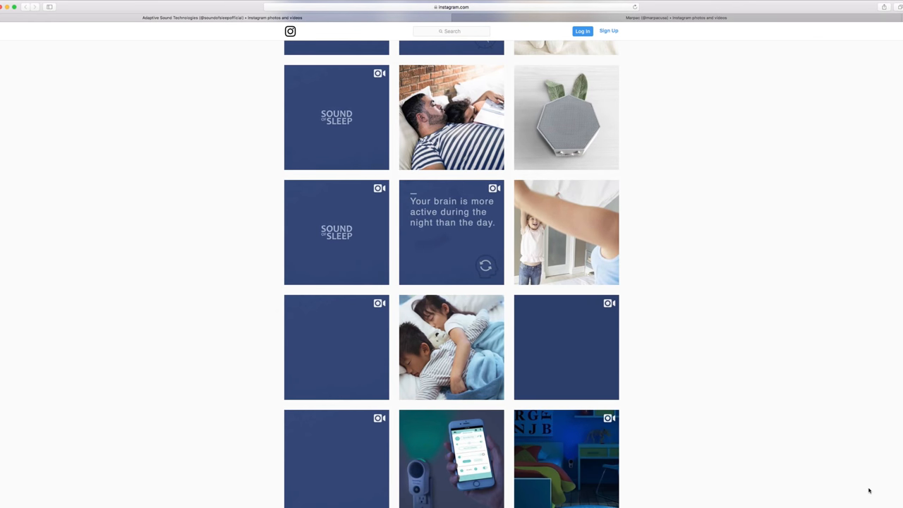
pyautogui.scroll(-3)
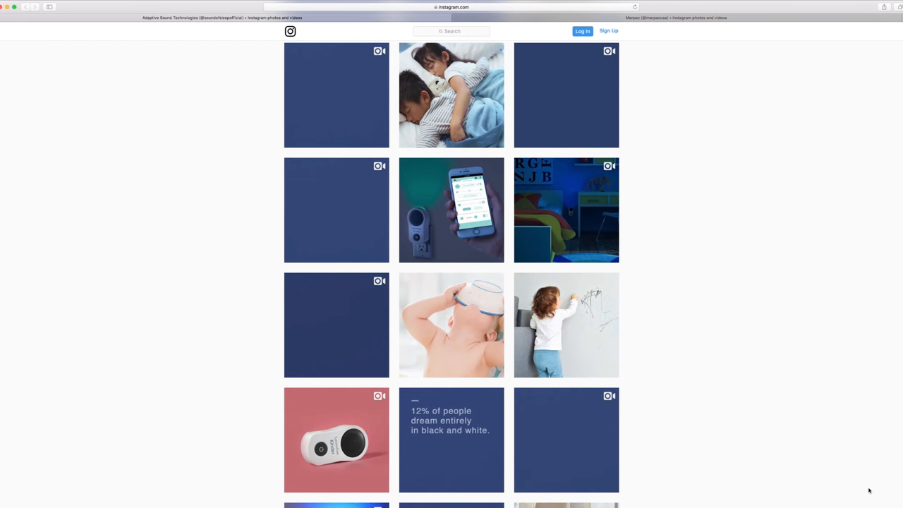